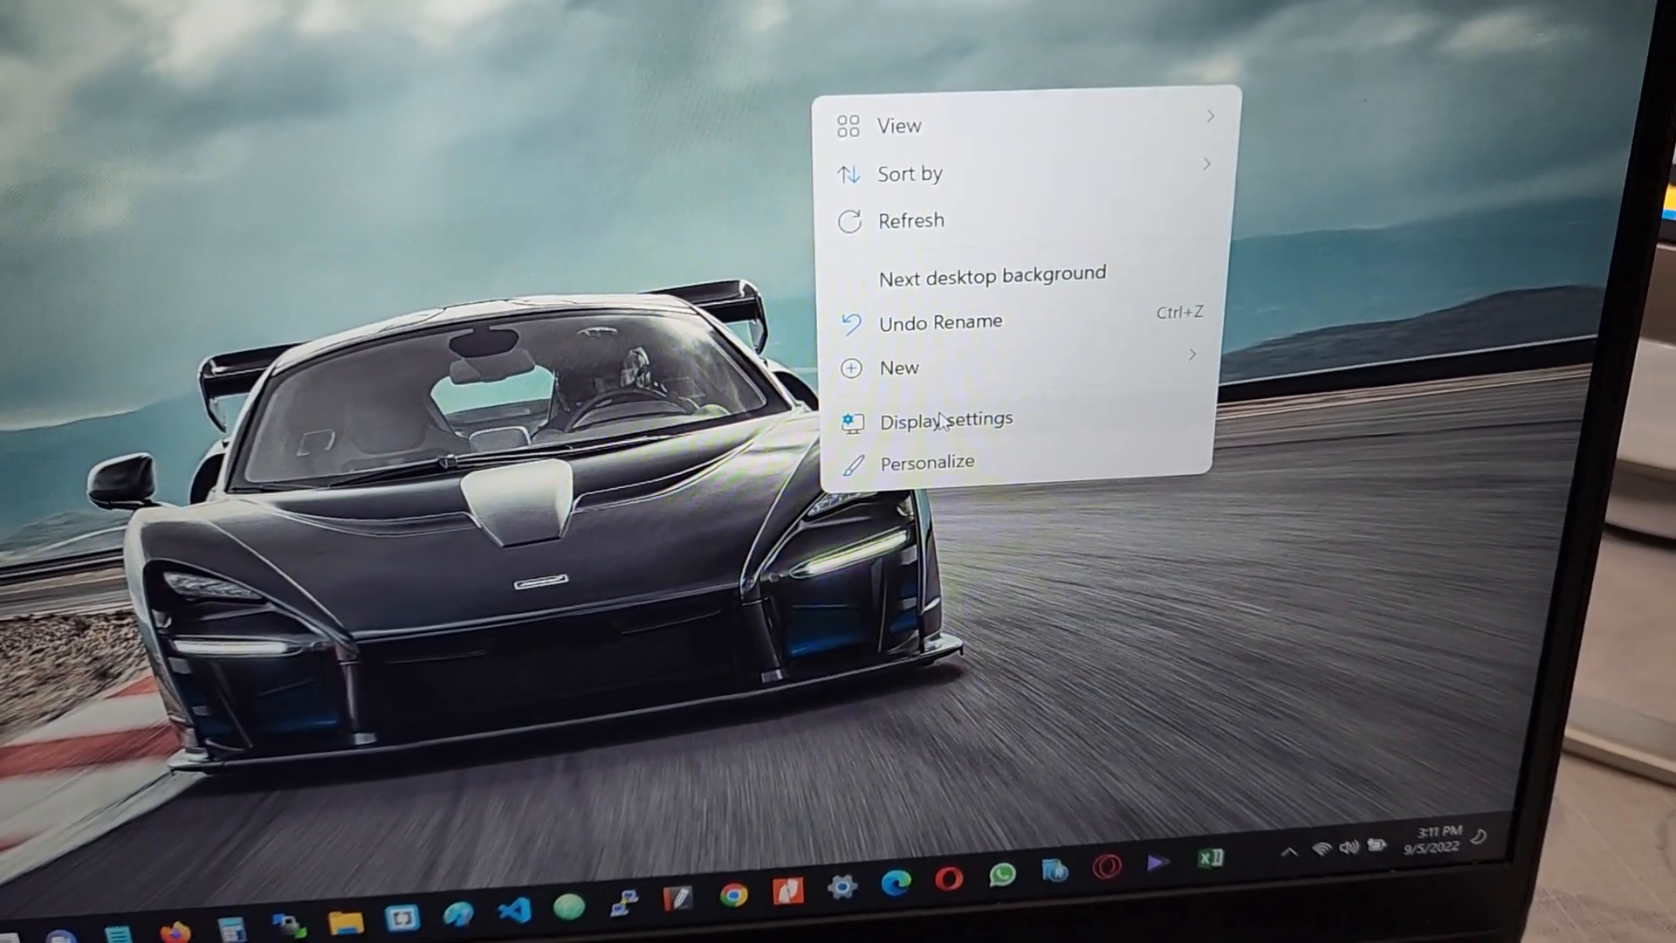
# Step: Open Display settings from the desktop context menu
pyautogui.click(944, 417)
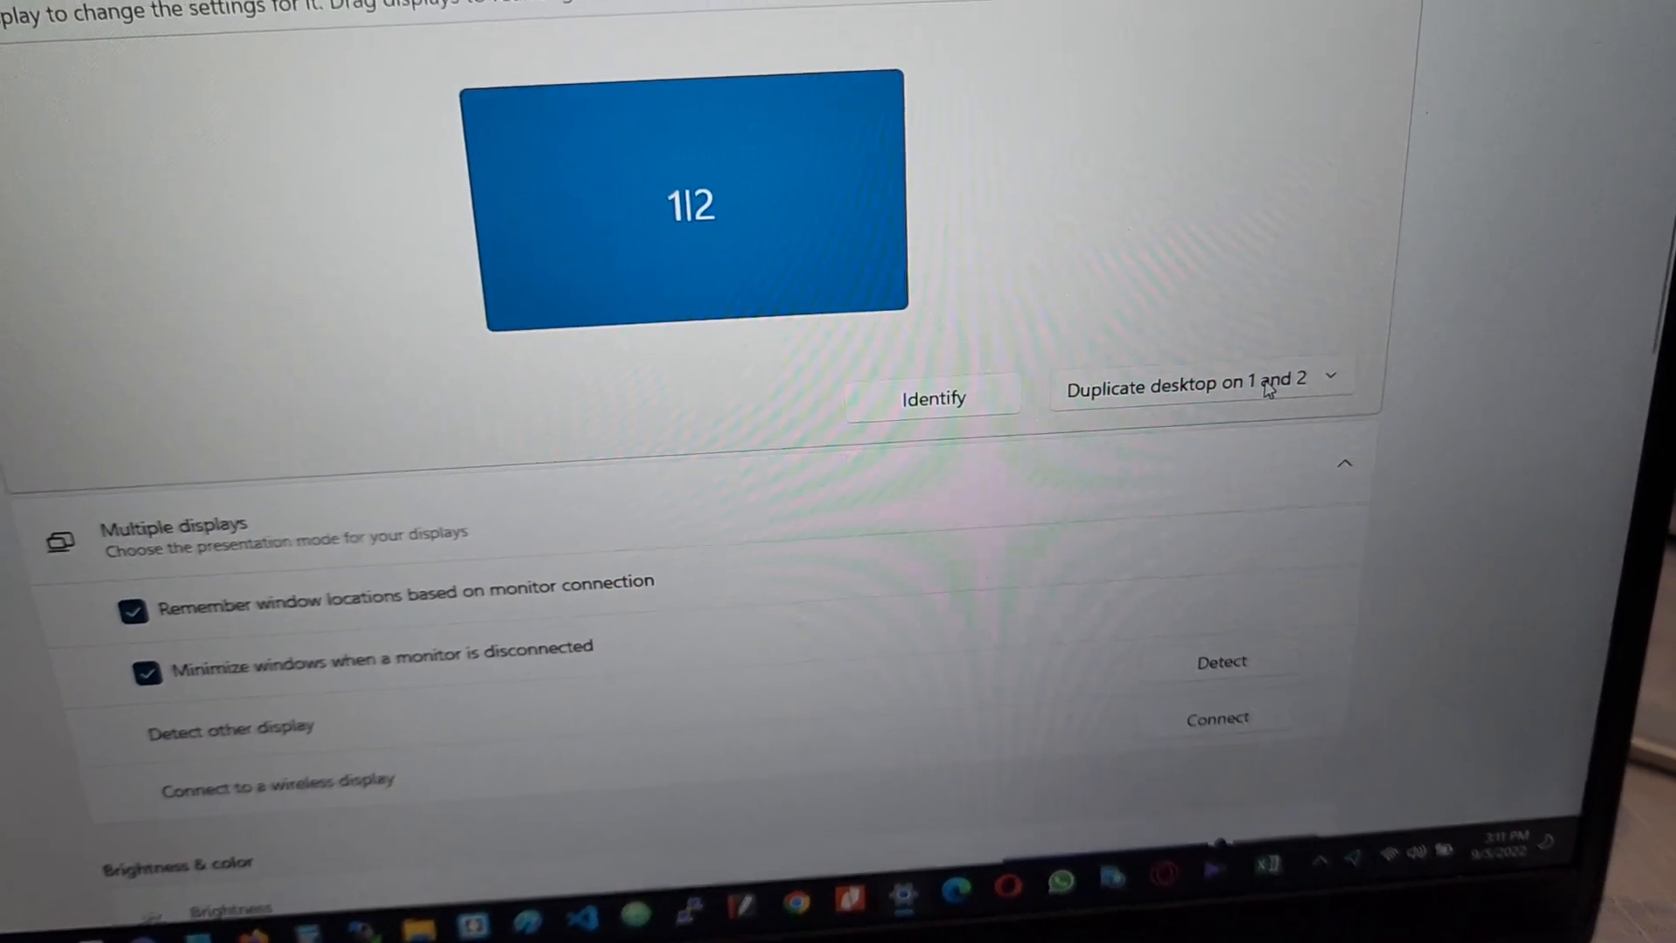
# Step: Change the multiple-displays mode from Duplicate to Extend desktop on 1 and 2
pyautogui.click(1193, 384)
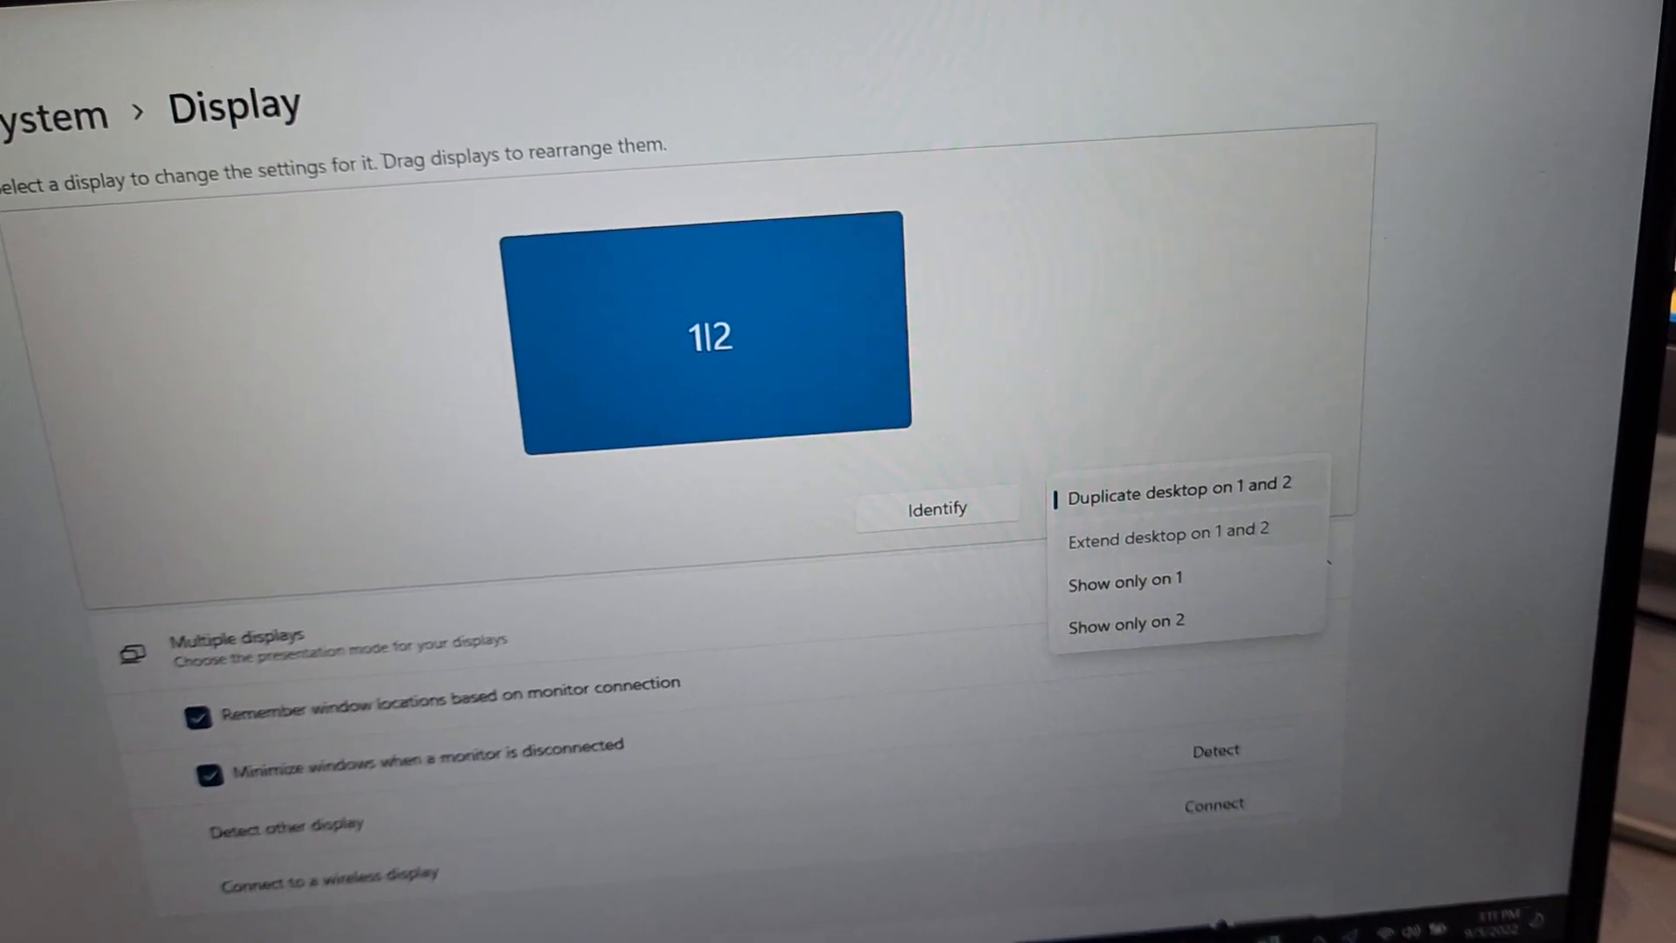
pyautogui.click(1166, 534)
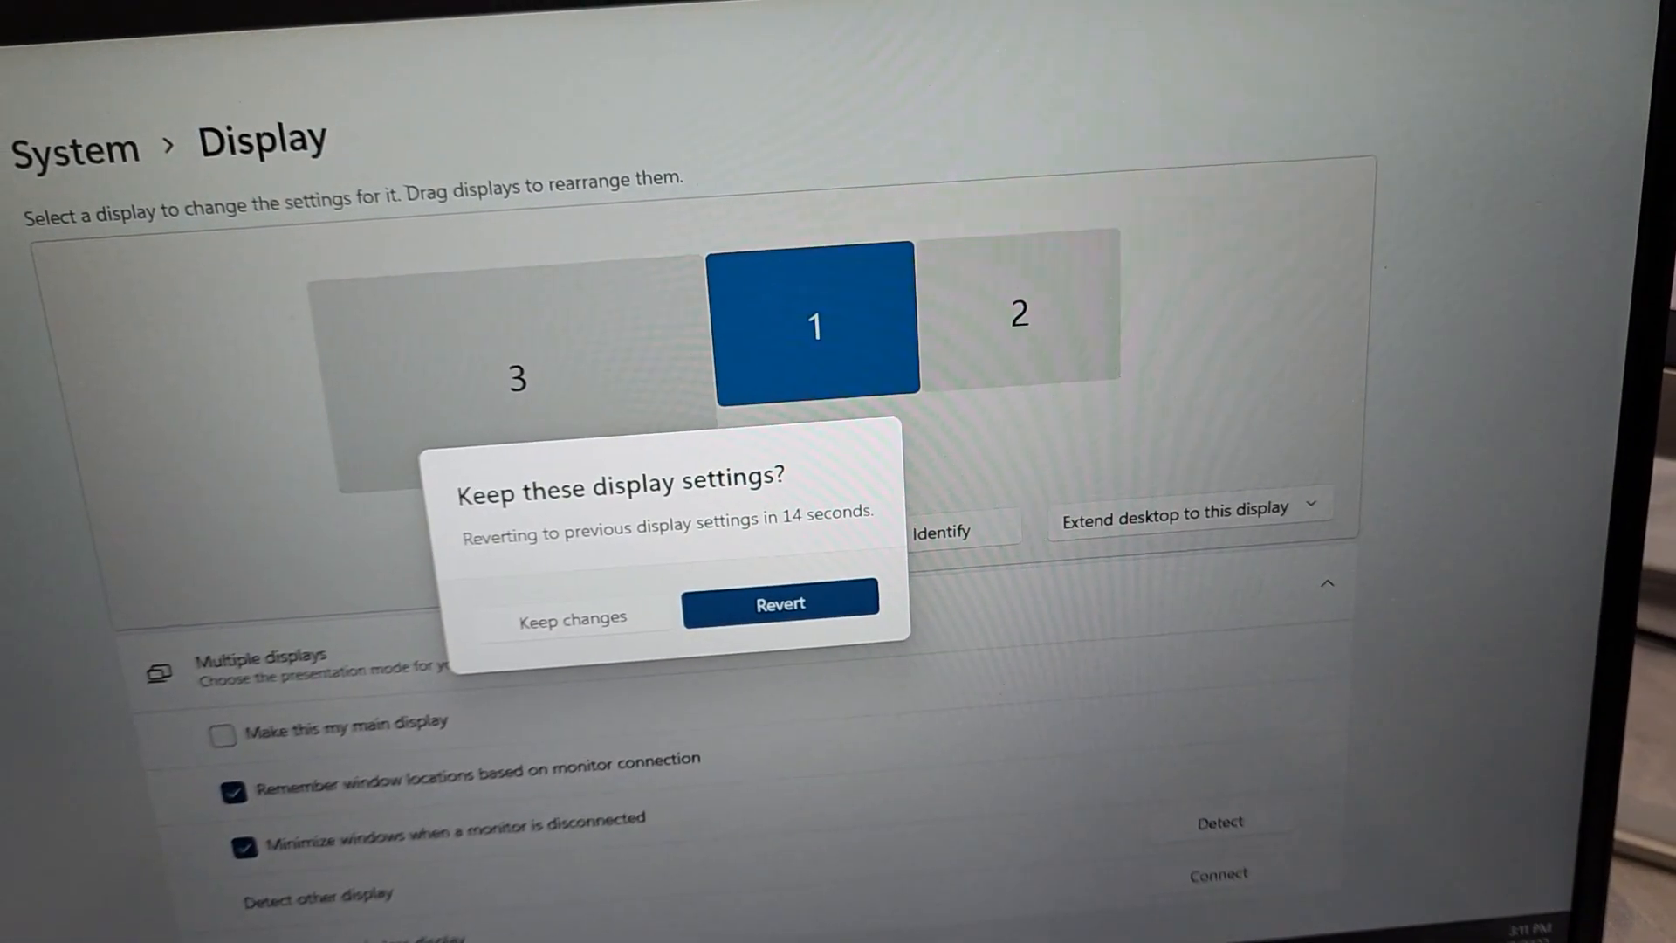